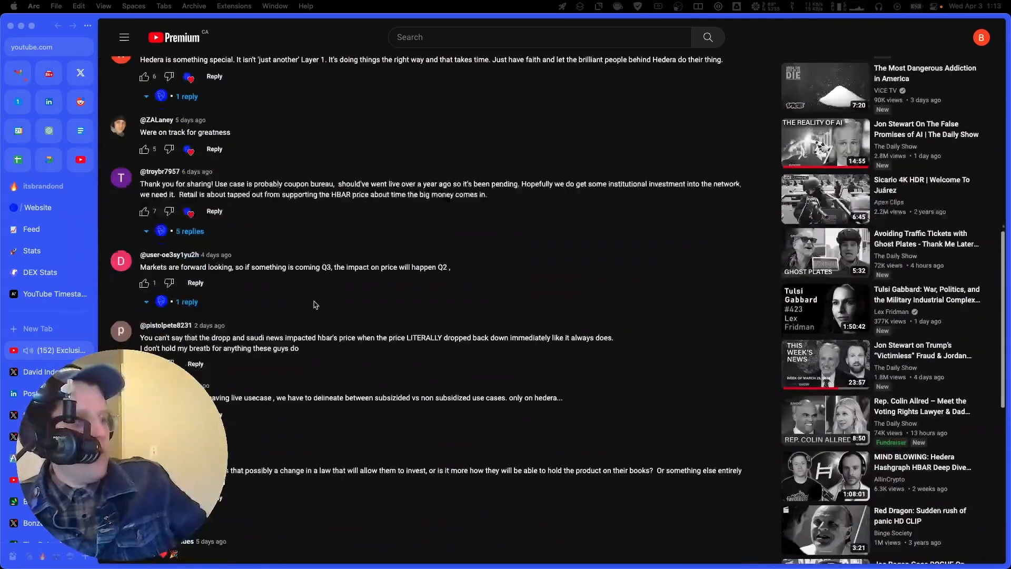
pyautogui.scroll(-3)
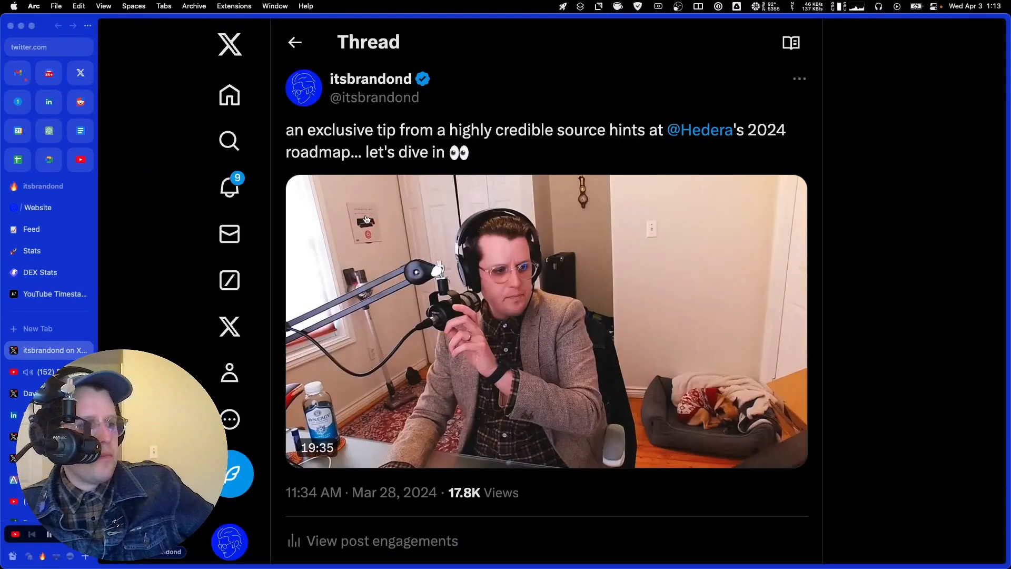
pyautogui.scroll(-3)
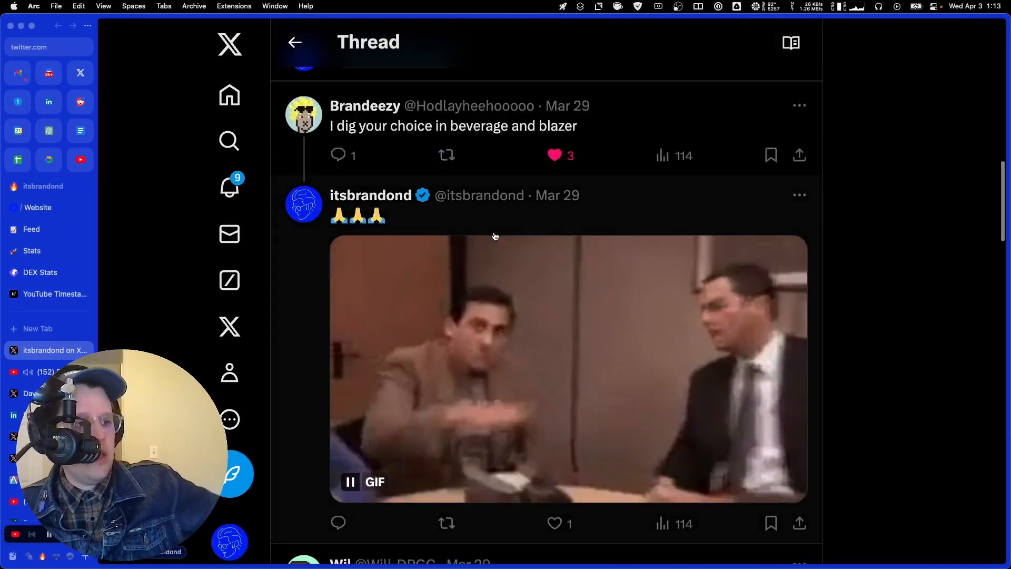
pyautogui.scroll(-3)
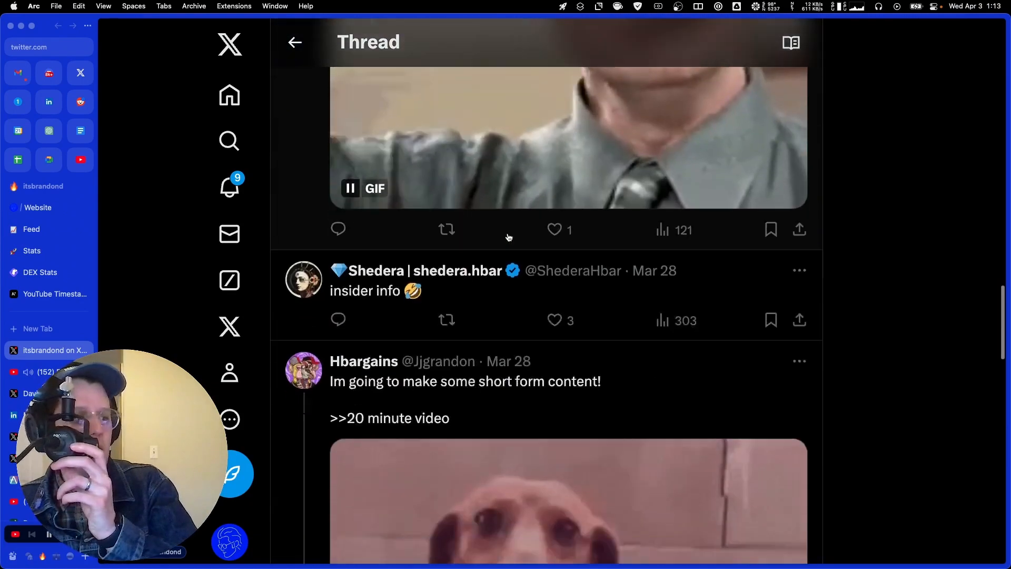
pyautogui.scroll(-3)
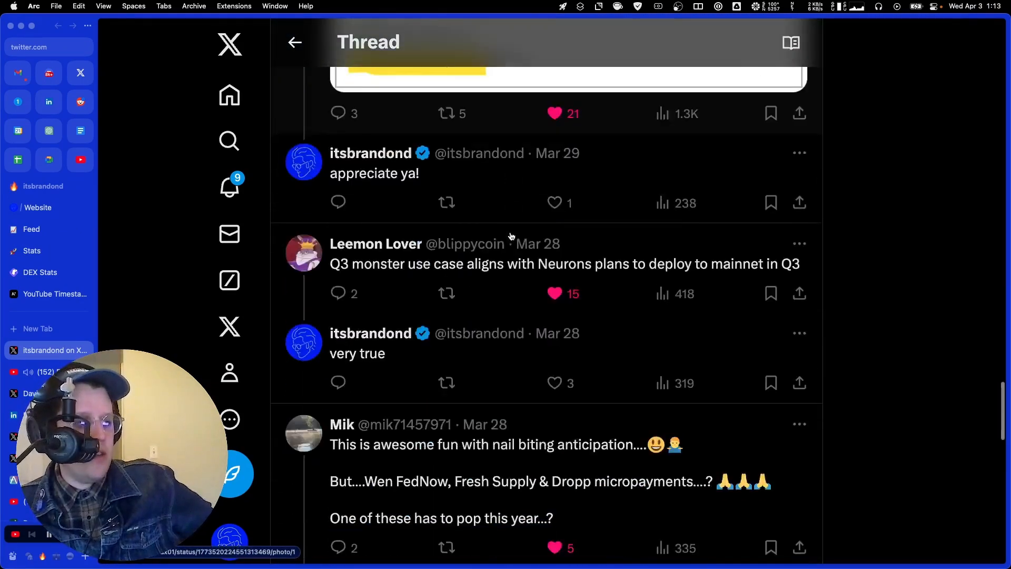
pyautogui.scroll(-3)
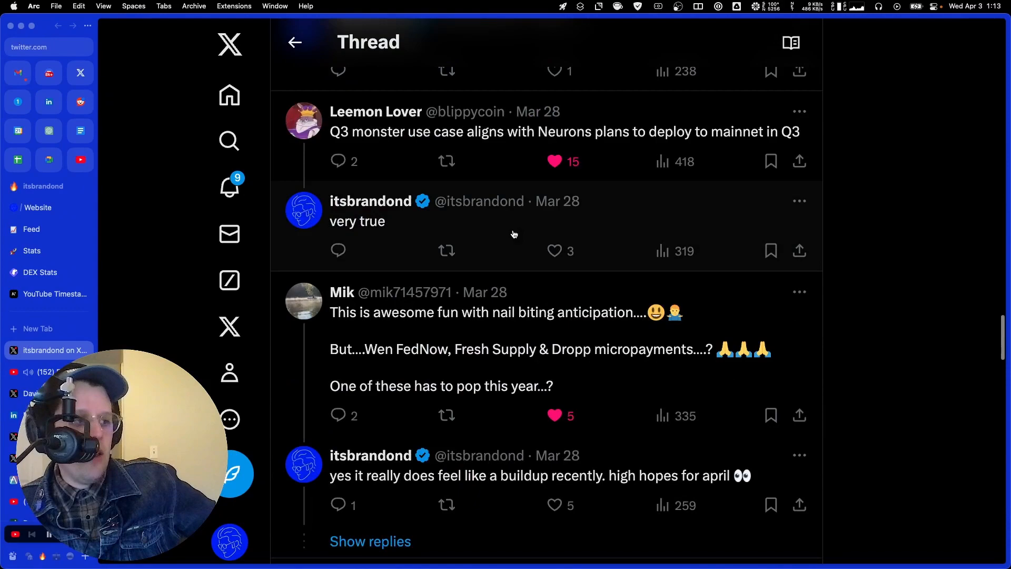
pyautogui.scroll(-3)
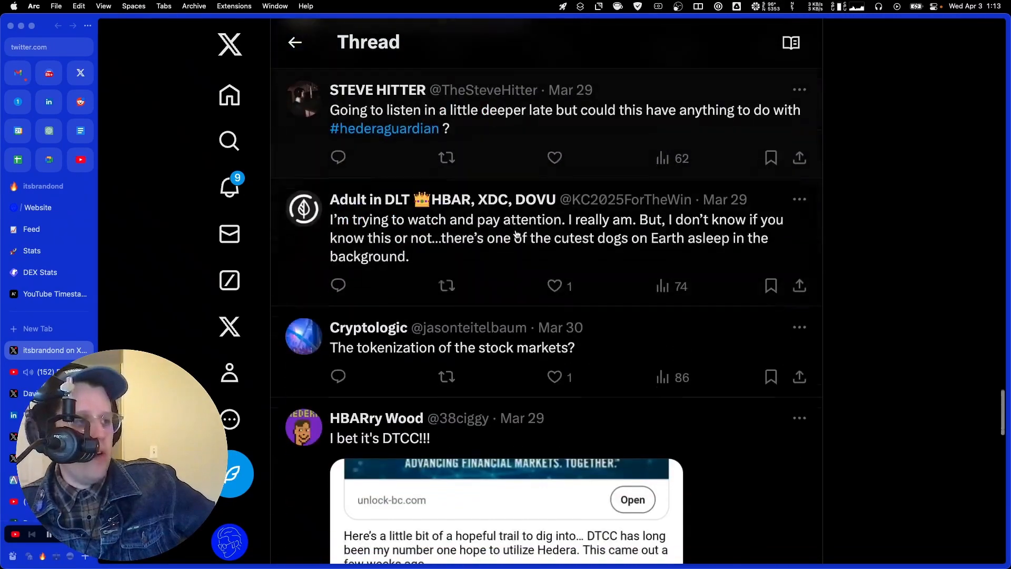
pyautogui.scroll(-3)
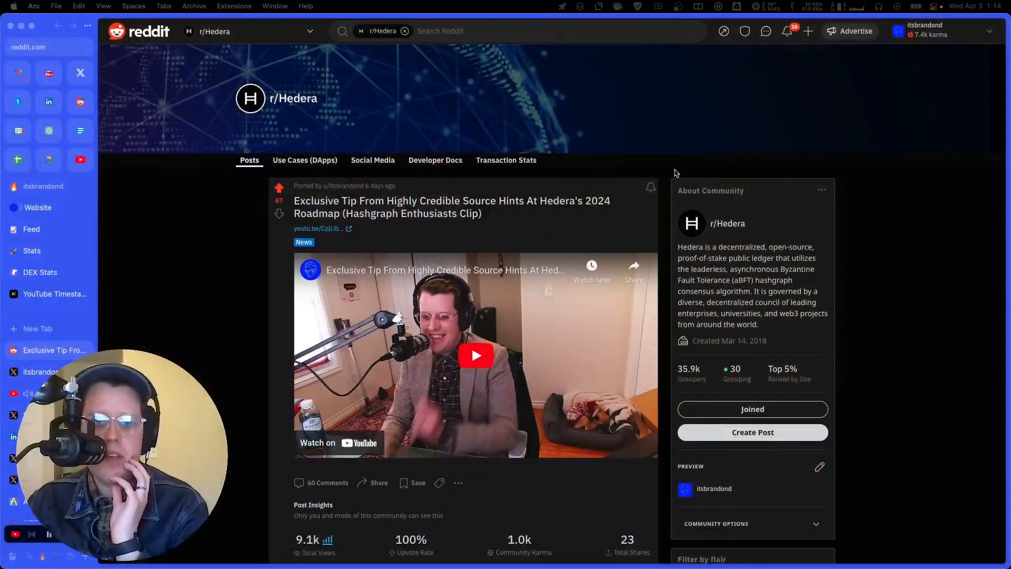
pyautogui.scroll(-3)
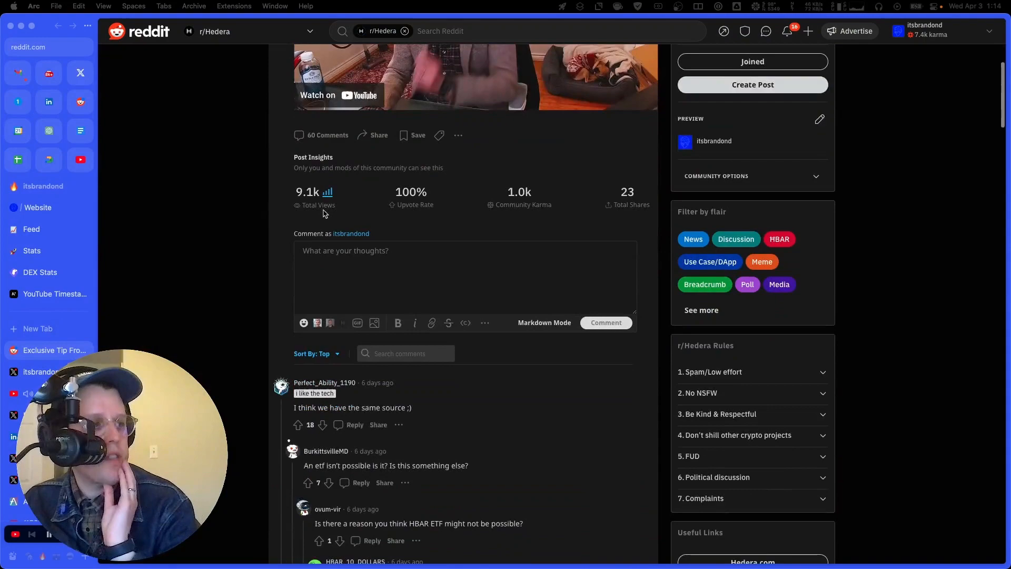
pyautogui.scroll(-3)
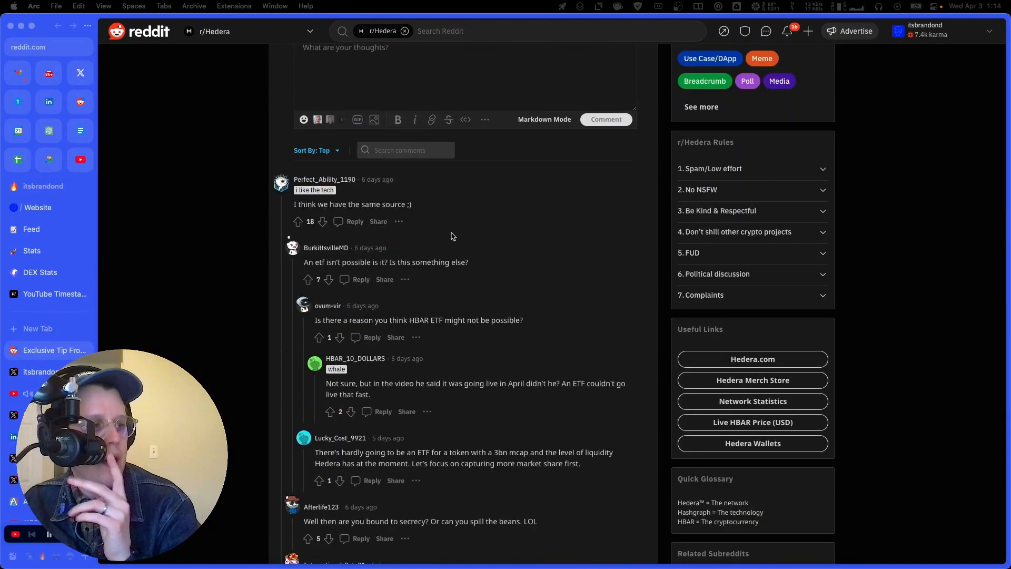
pyautogui.scroll(-3)
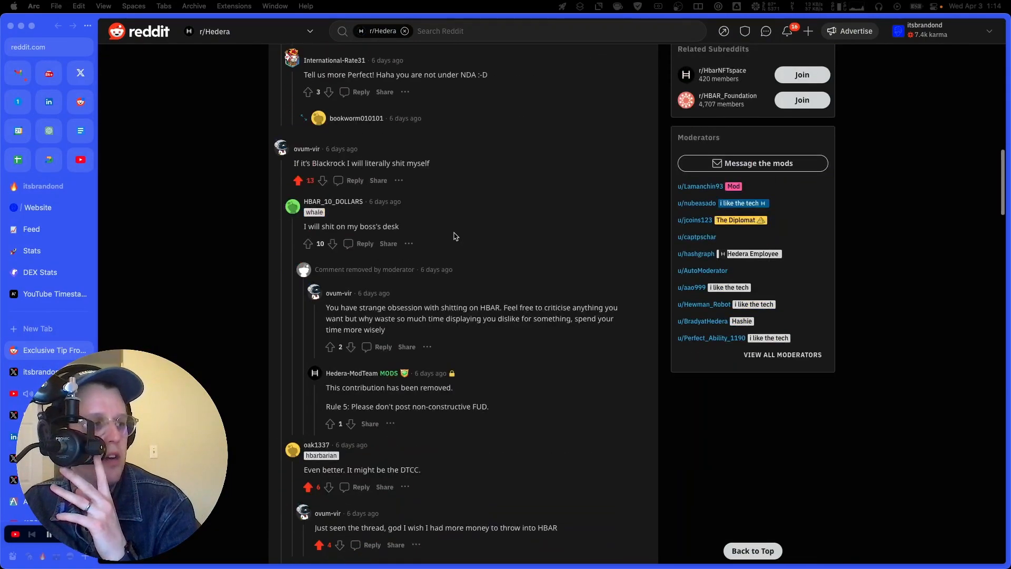
pyautogui.scroll(-3)
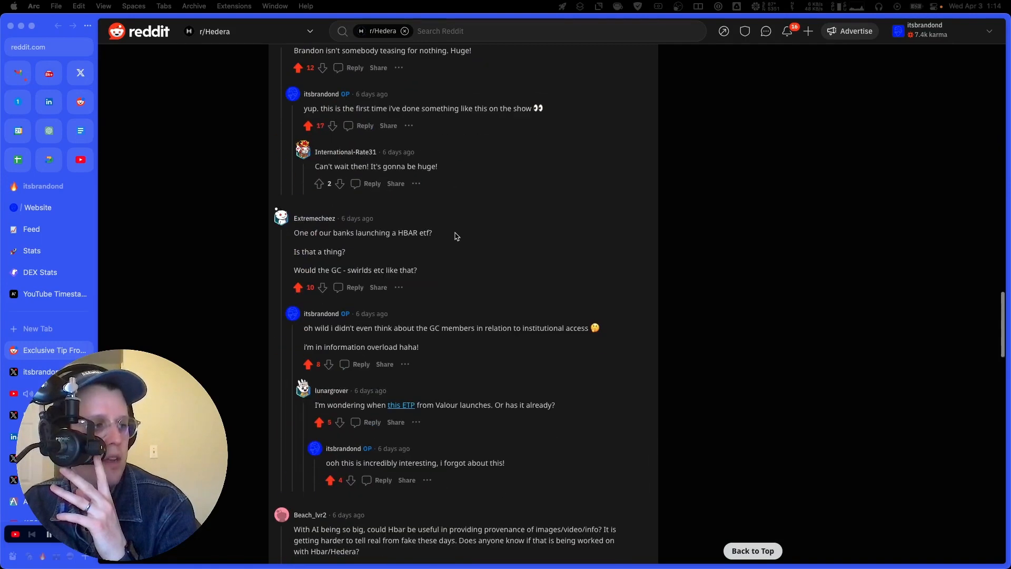
pyautogui.scroll(-3)
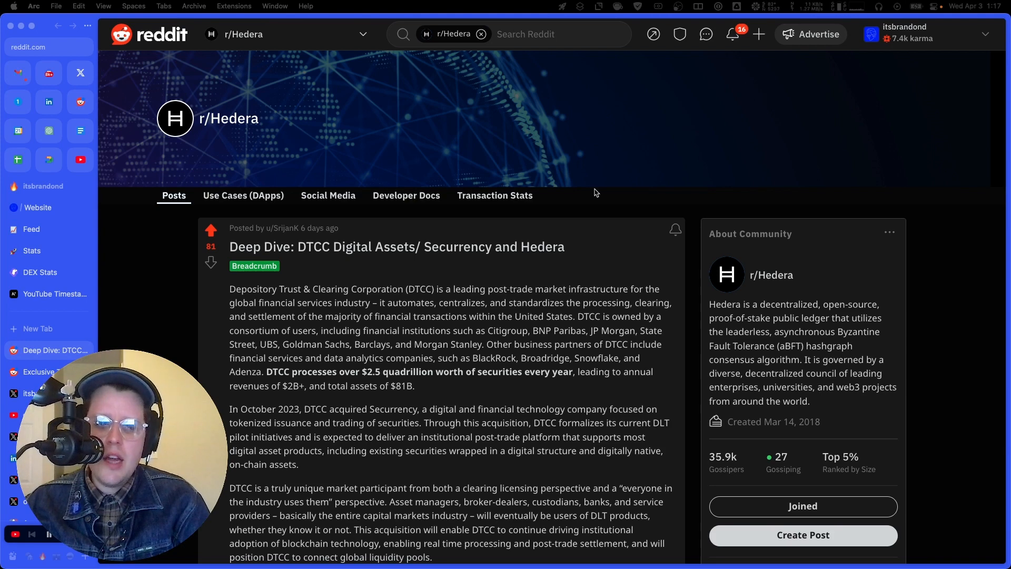
pyautogui.scroll(-3)
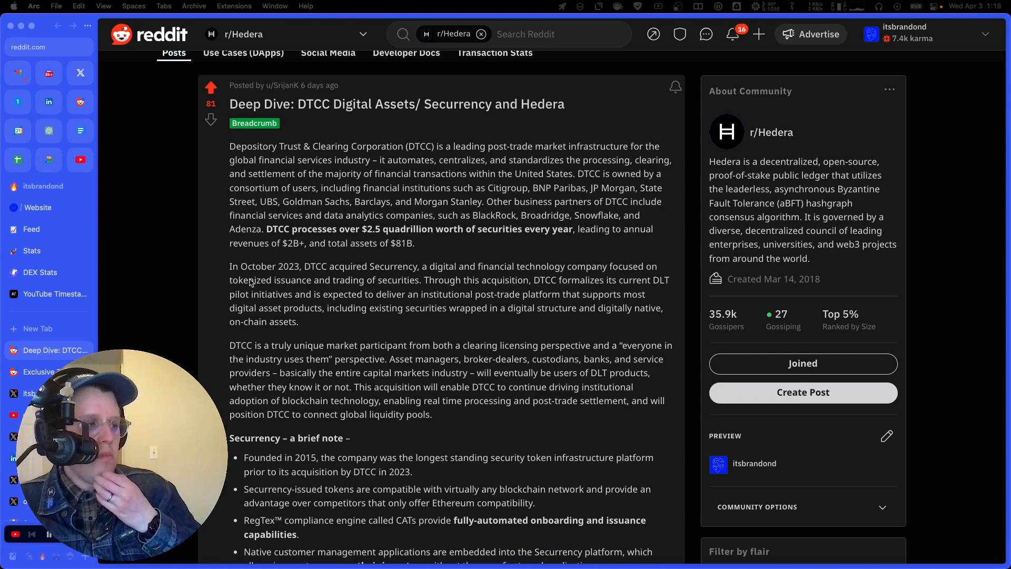
pyautogui.moveTo(335, 293)
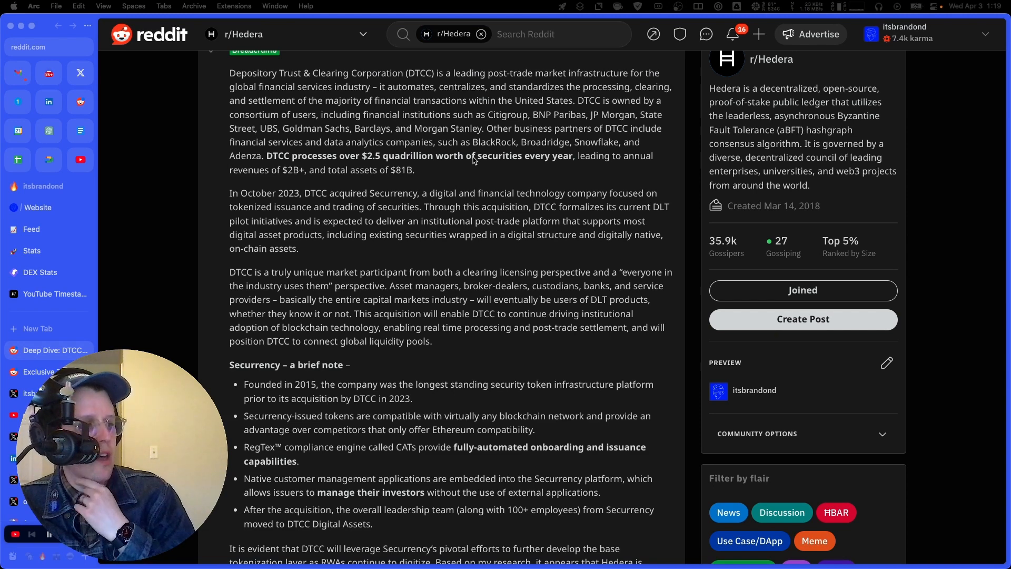
pyautogui.scroll(-3)
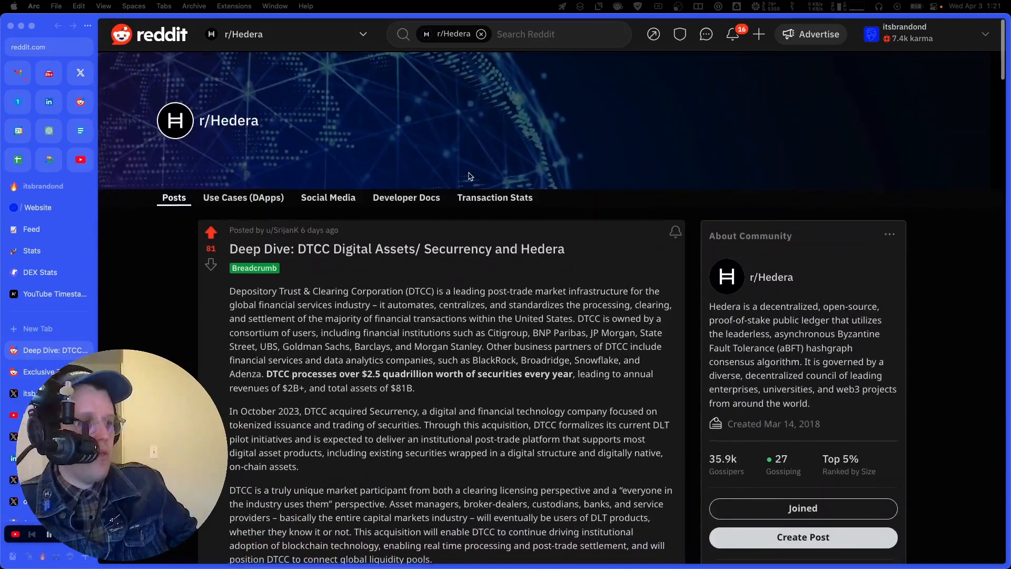
pyautogui.scroll(-3)
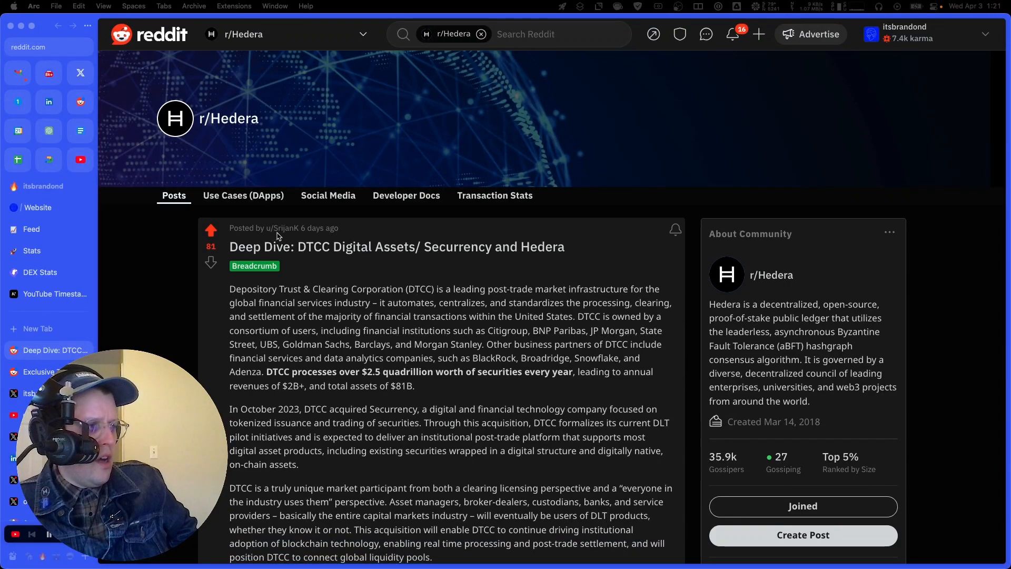
pyautogui.scroll(-3)
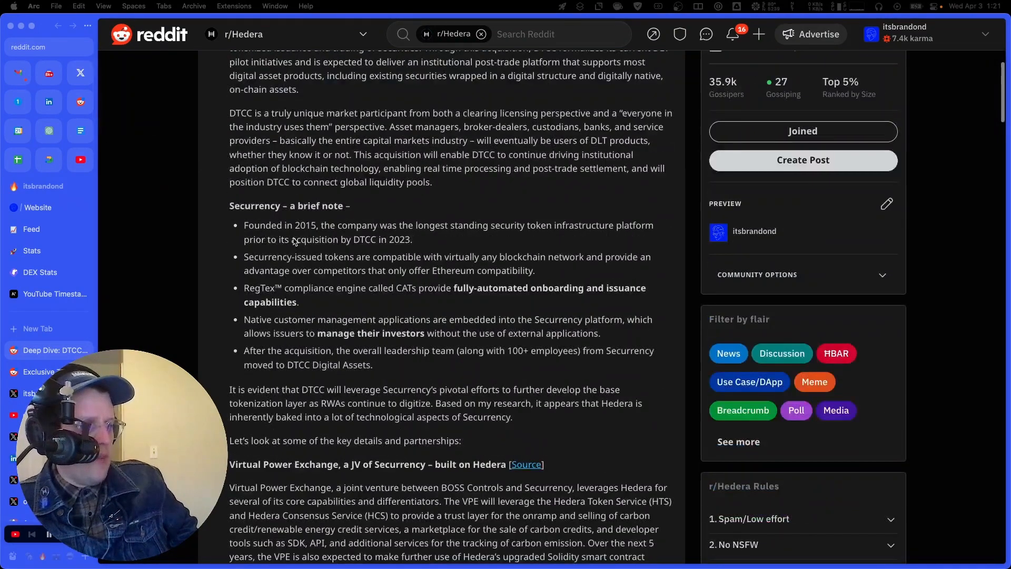
pyautogui.scroll(-3)
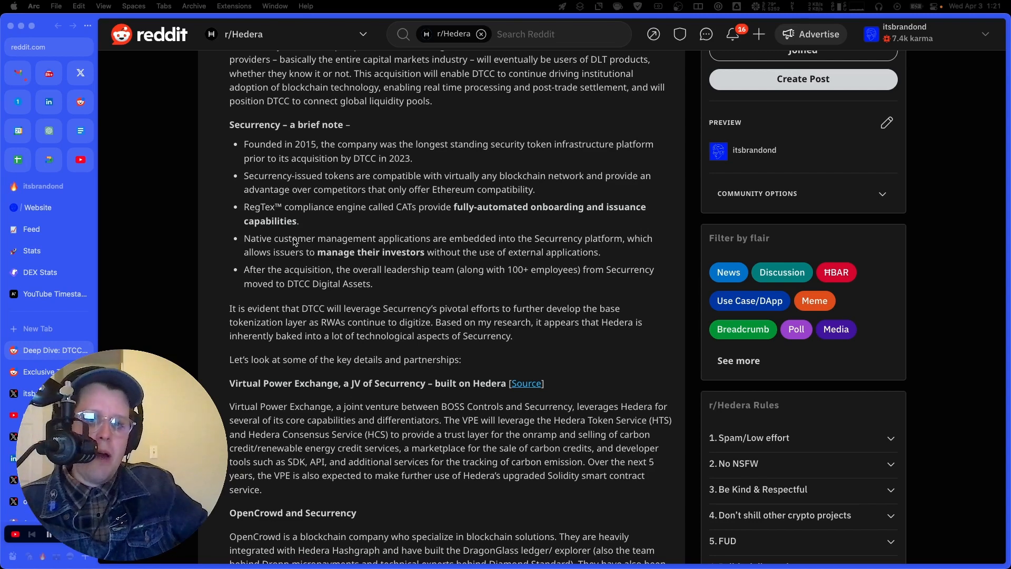
pyautogui.scroll(-3)
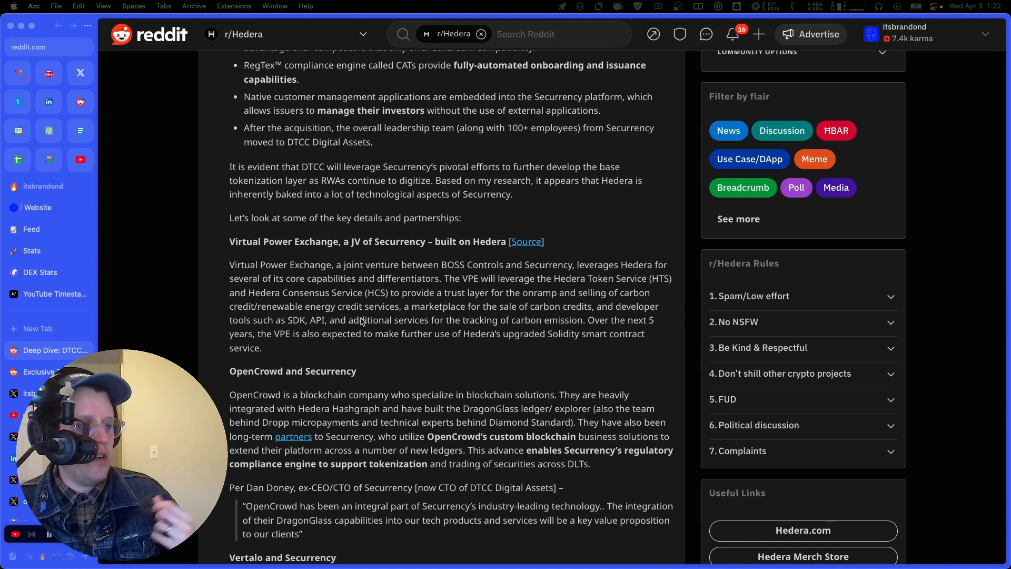
pyautogui.scroll(-3)
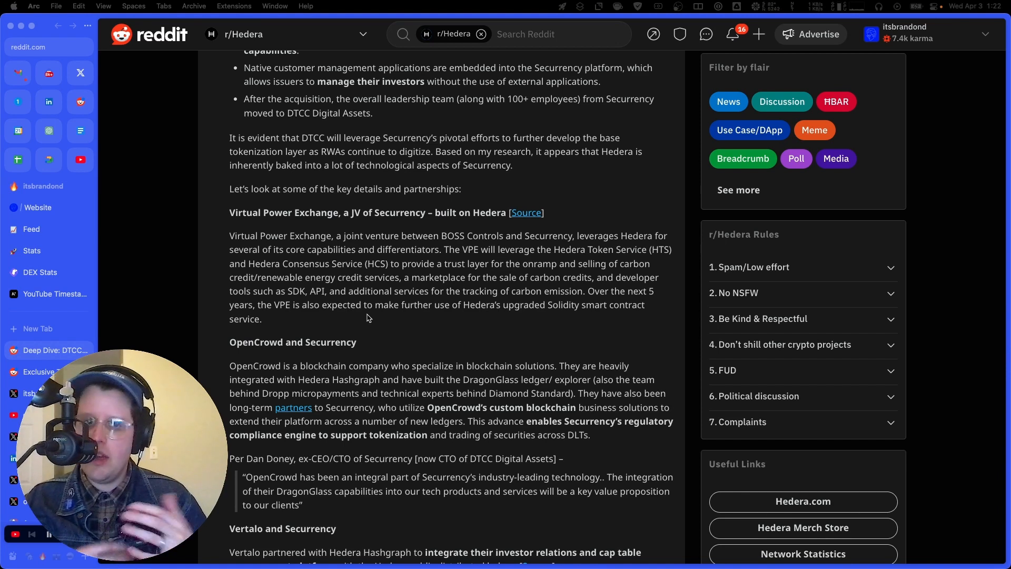
pyautogui.scroll(-3)
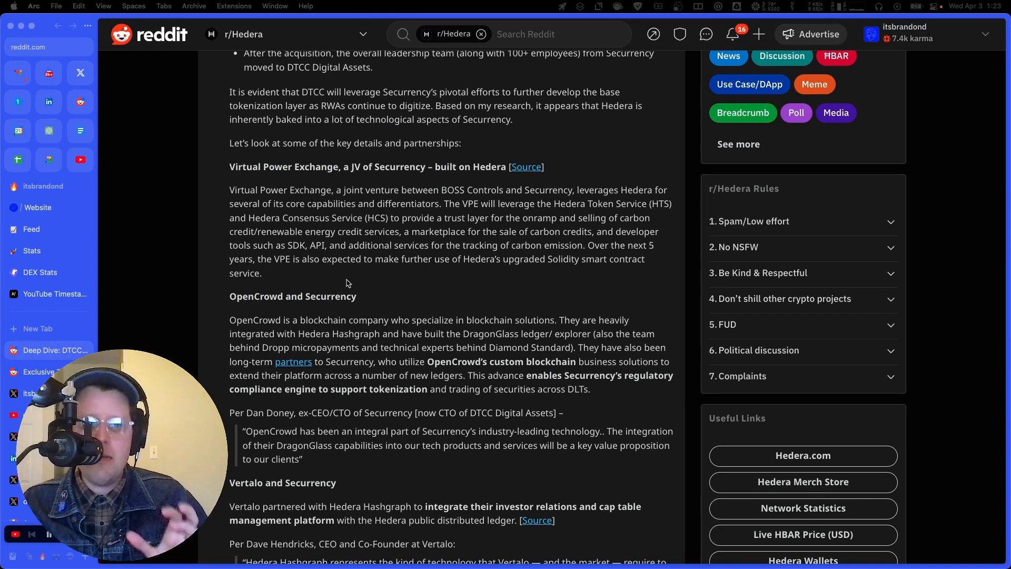
pyautogui.scroll(-3)
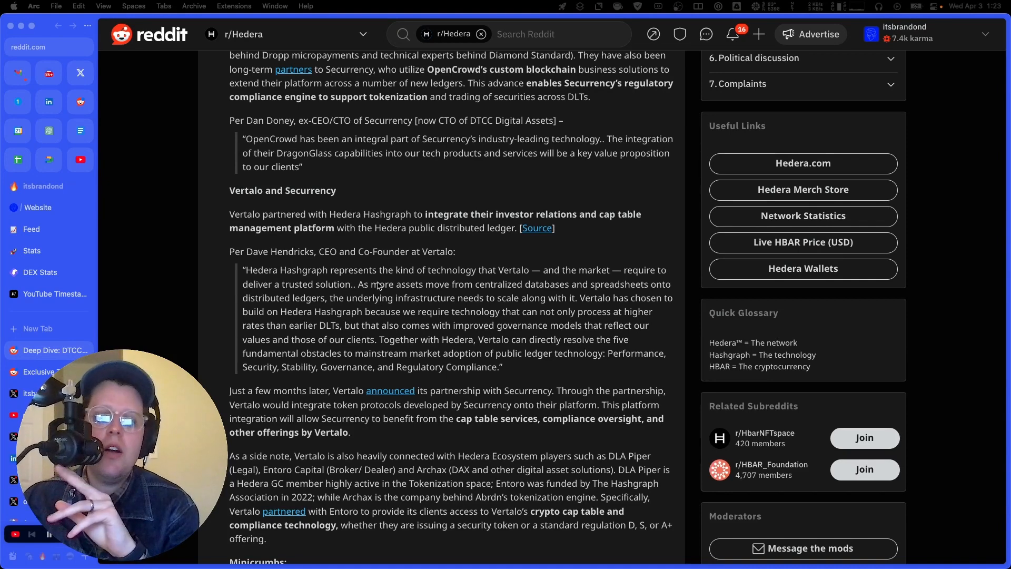
pyautogui.moveTo(686, 259)
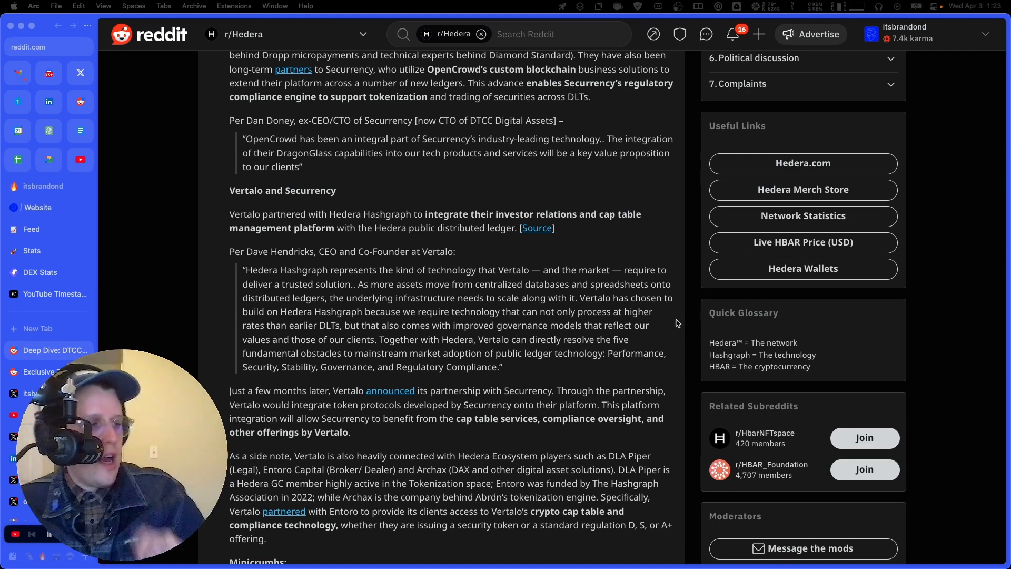
pyautogui.scroll(-3)
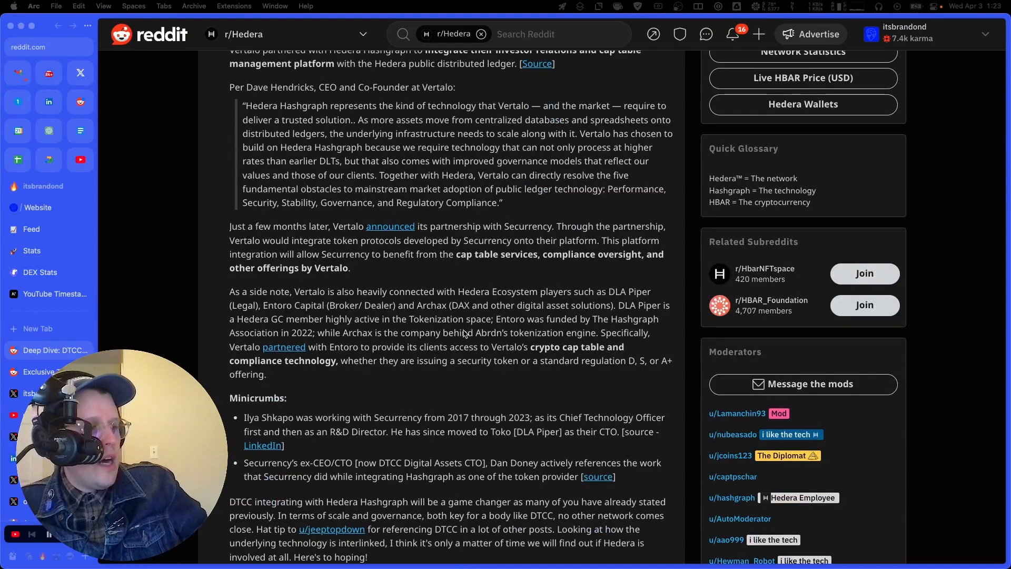
pyautogui.scroll(-3)
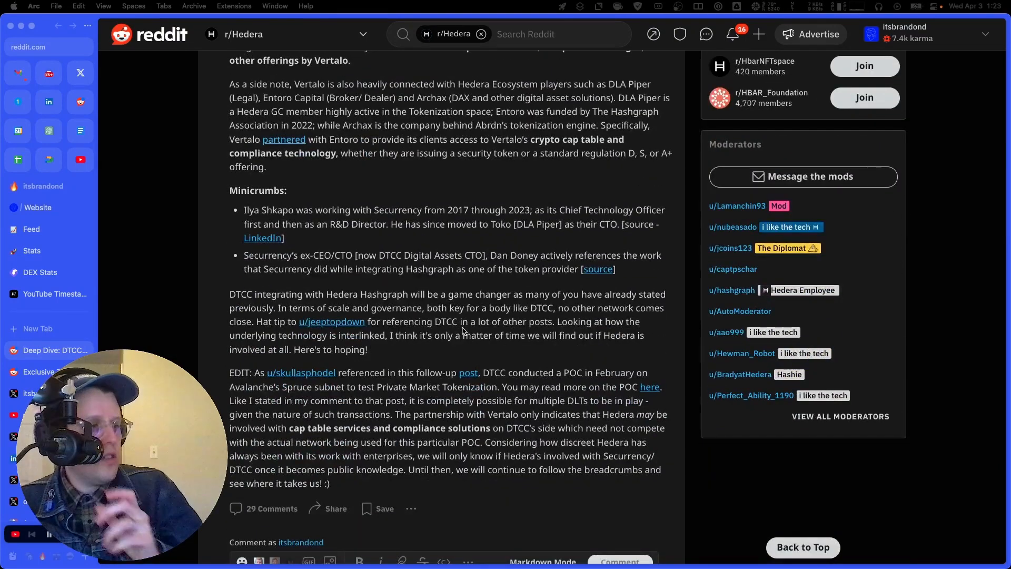